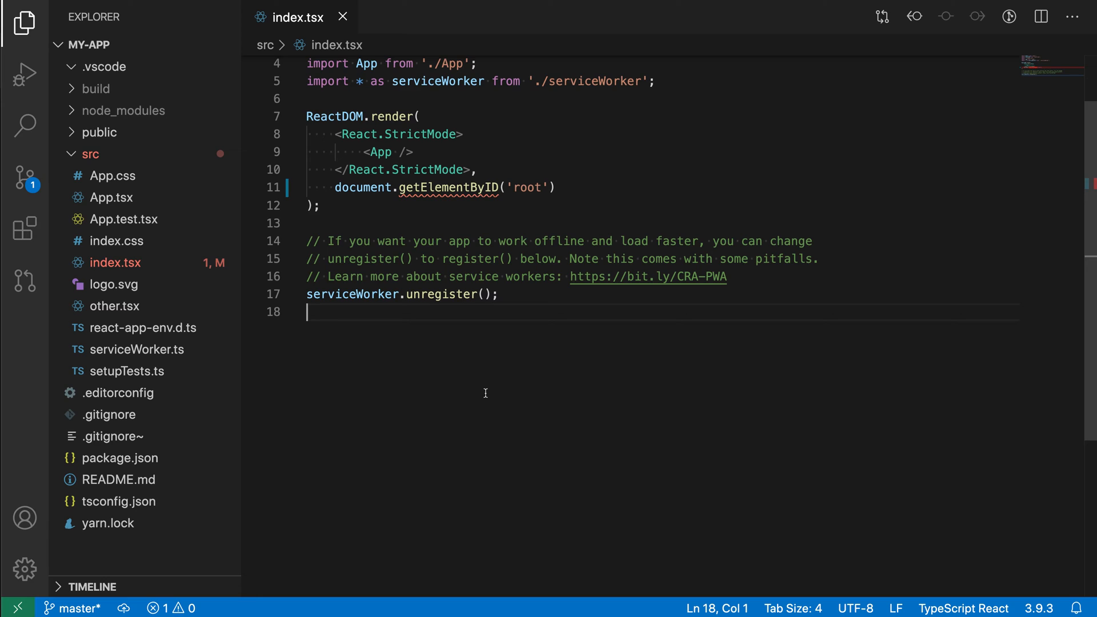
pyautogui.moveTo(489, 294)
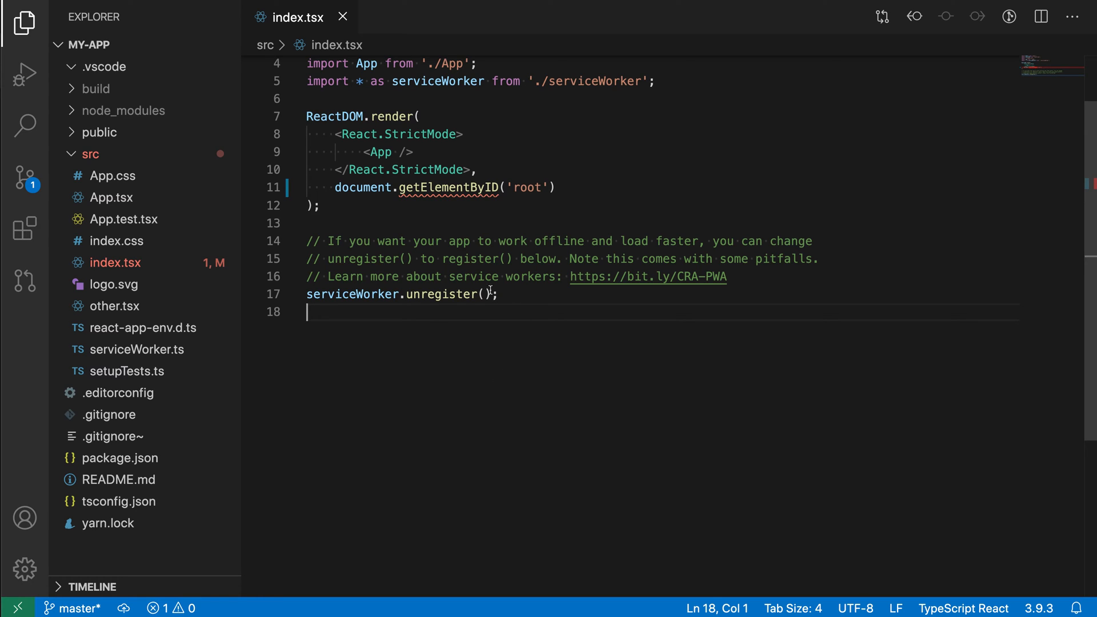
pyautogui.moveTo(451, 377)
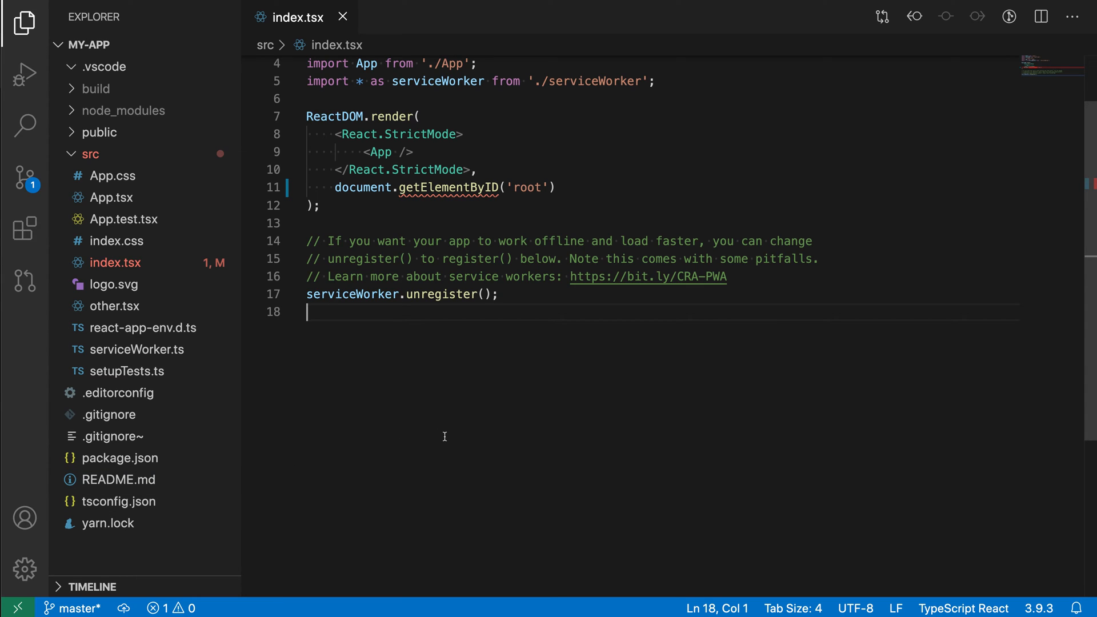
# - Run 'Tasks: Run Task' from the Command Palette and pick the typescript task group
pyautogui.write('run')
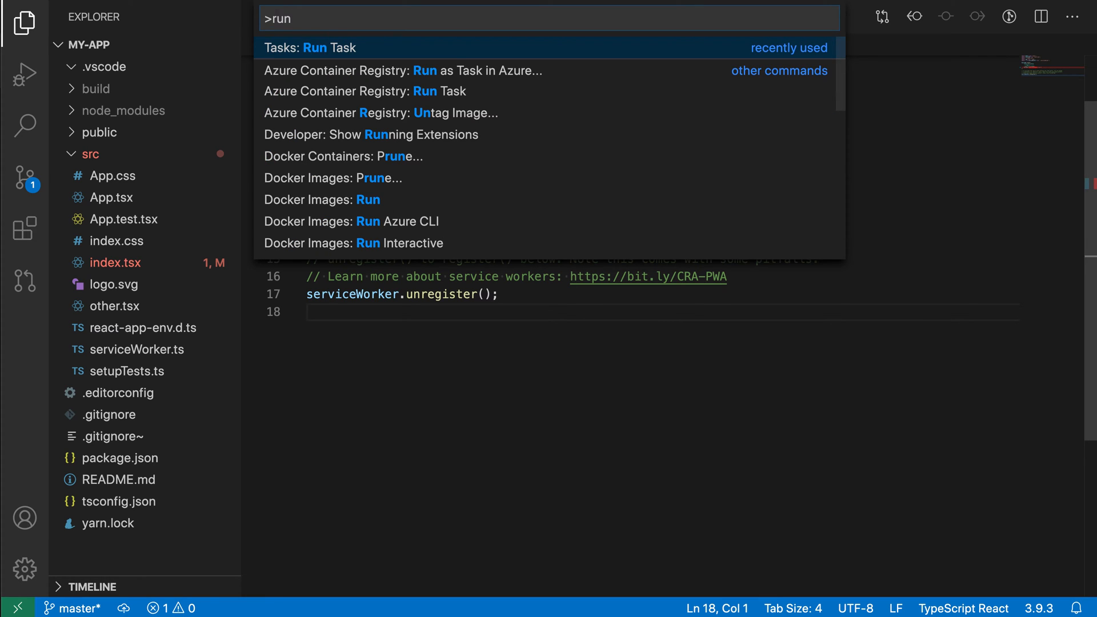
pyautogui.click(310, 47)
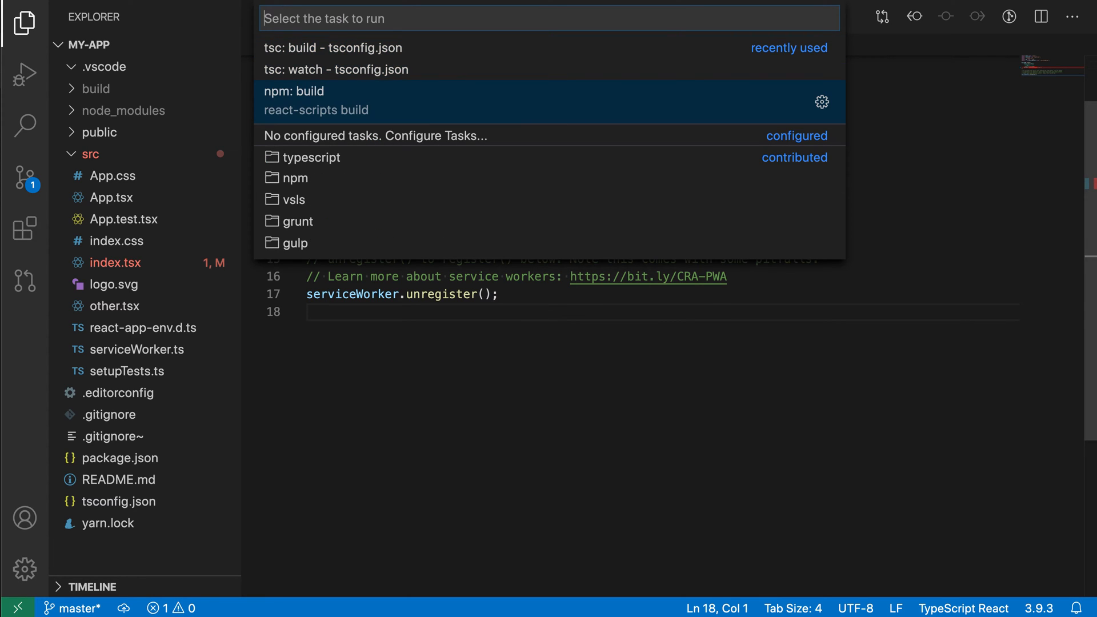
pyautogui.scroll(-3)
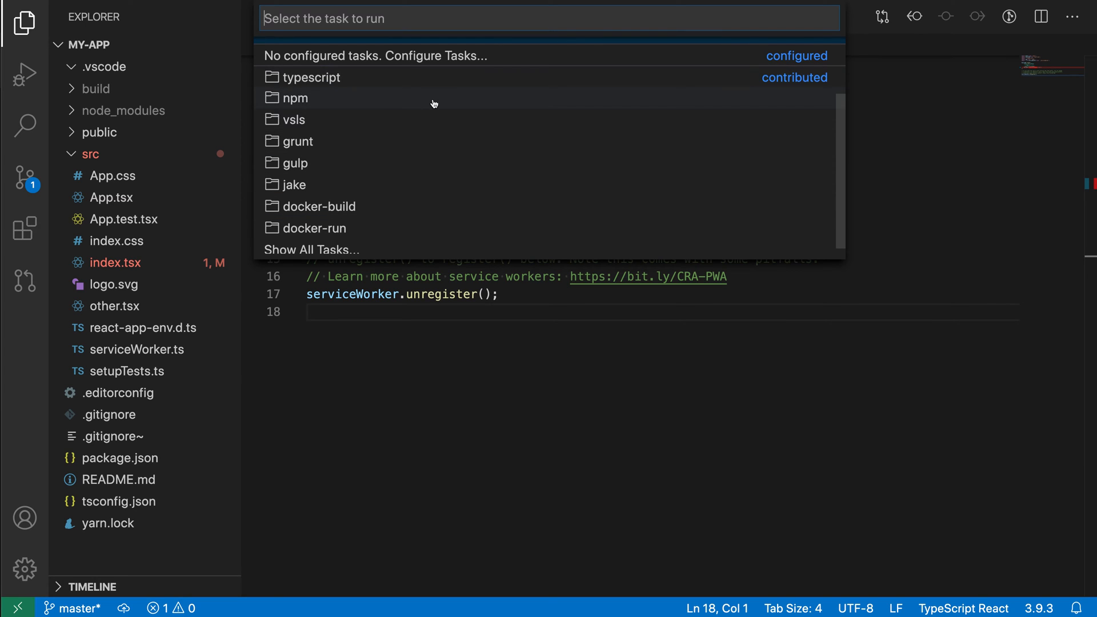
pyautogui.click(295, 97)
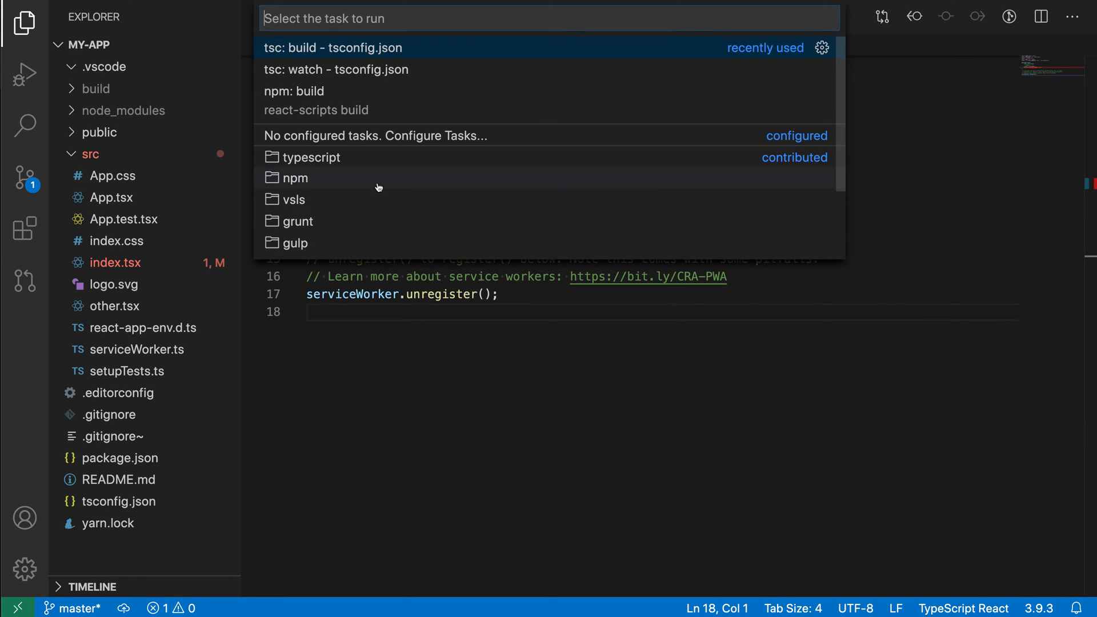
pyautogui.click(311, 157)
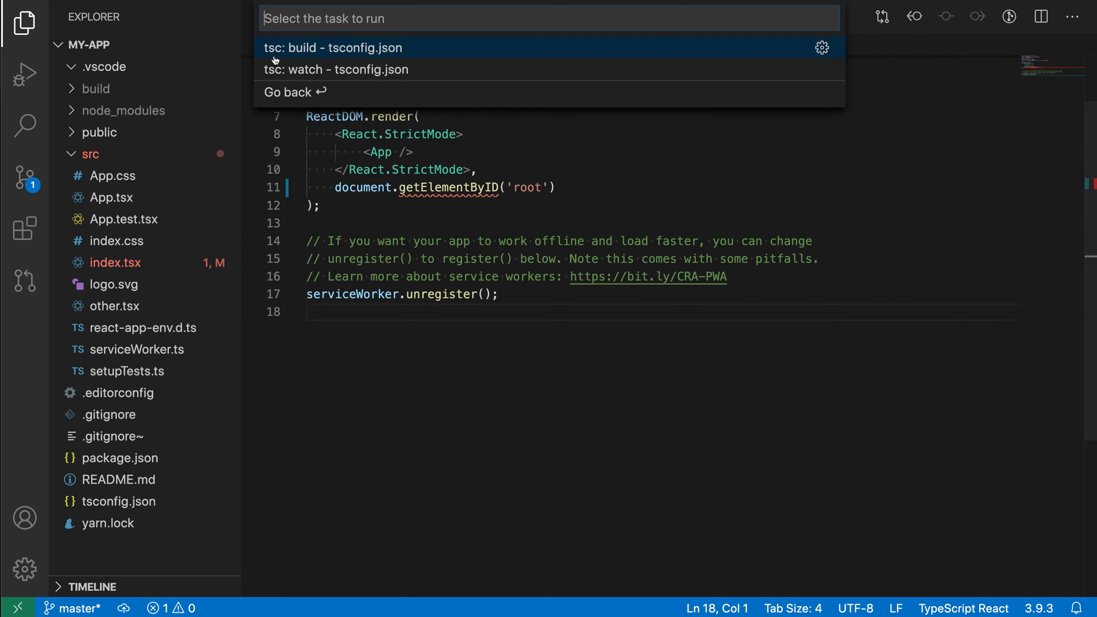
# - Run 'tsc: build - tsconfig.json', which reports one getElementById error
pyautogui.click(332, 47)
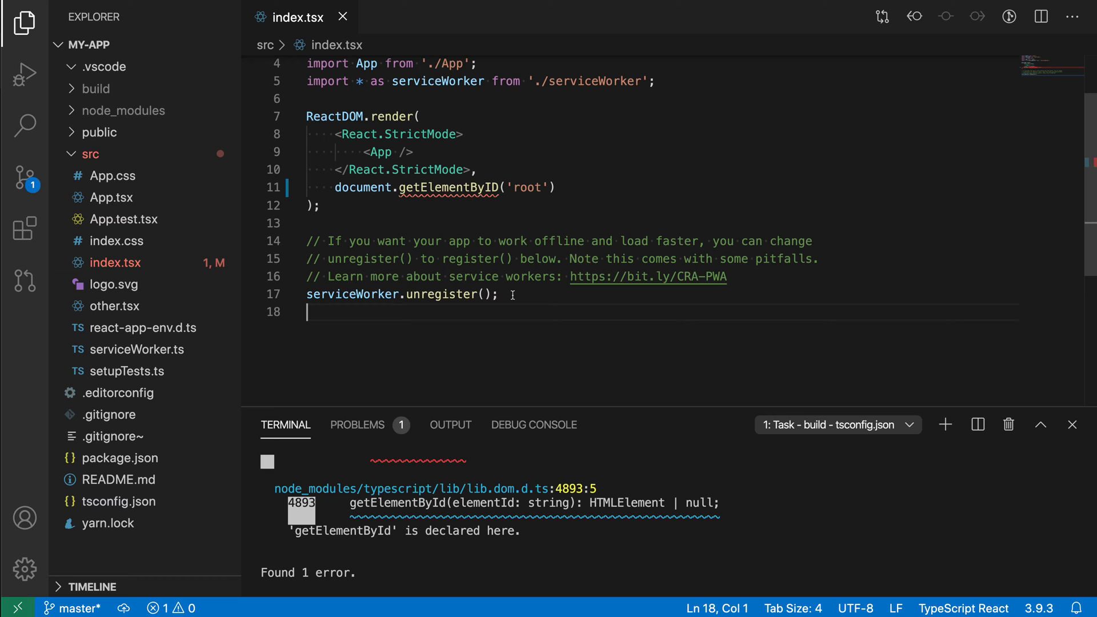
# - Choose 'Tasks: Configure Task', then 'Create tasks.json file from template'
pyautogui.write('co')
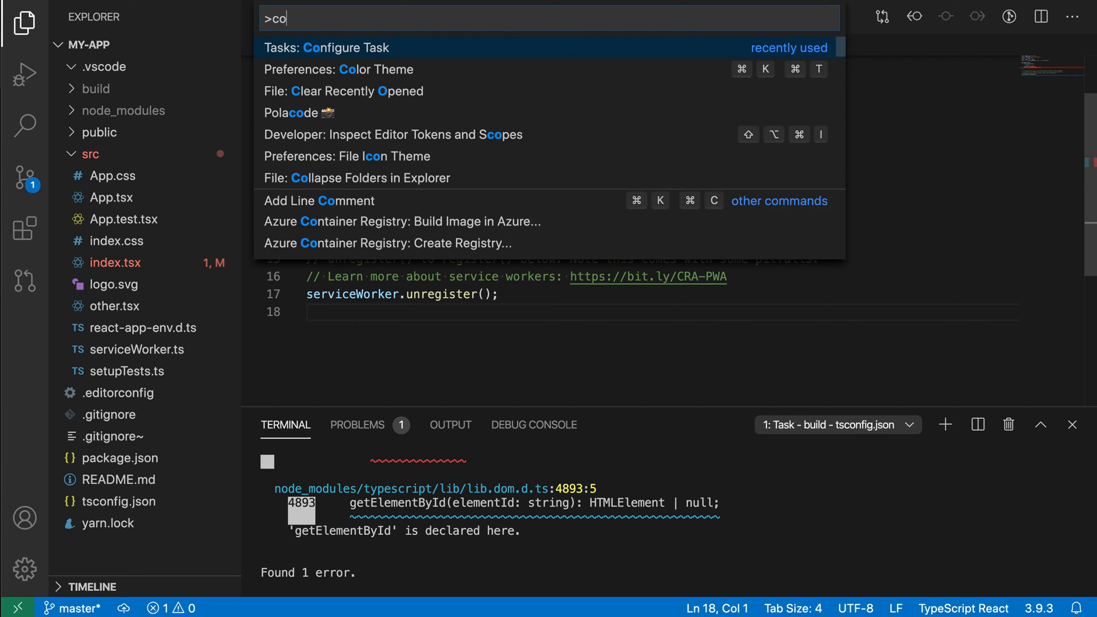
pyautogui.click(328, 48)
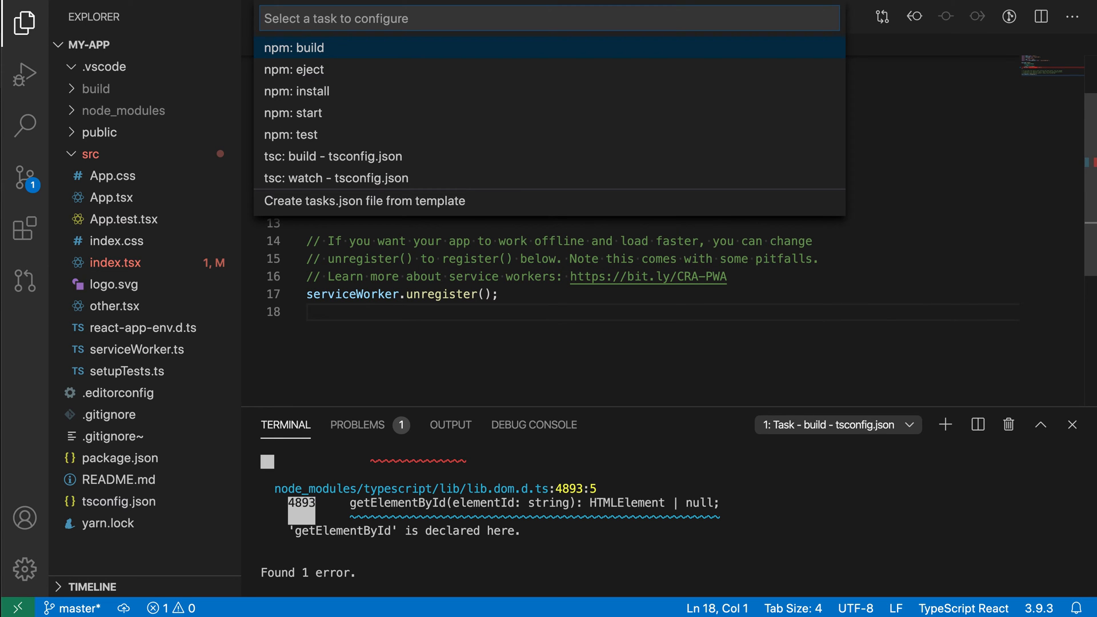
pyautogui.moveTo(353, 60)
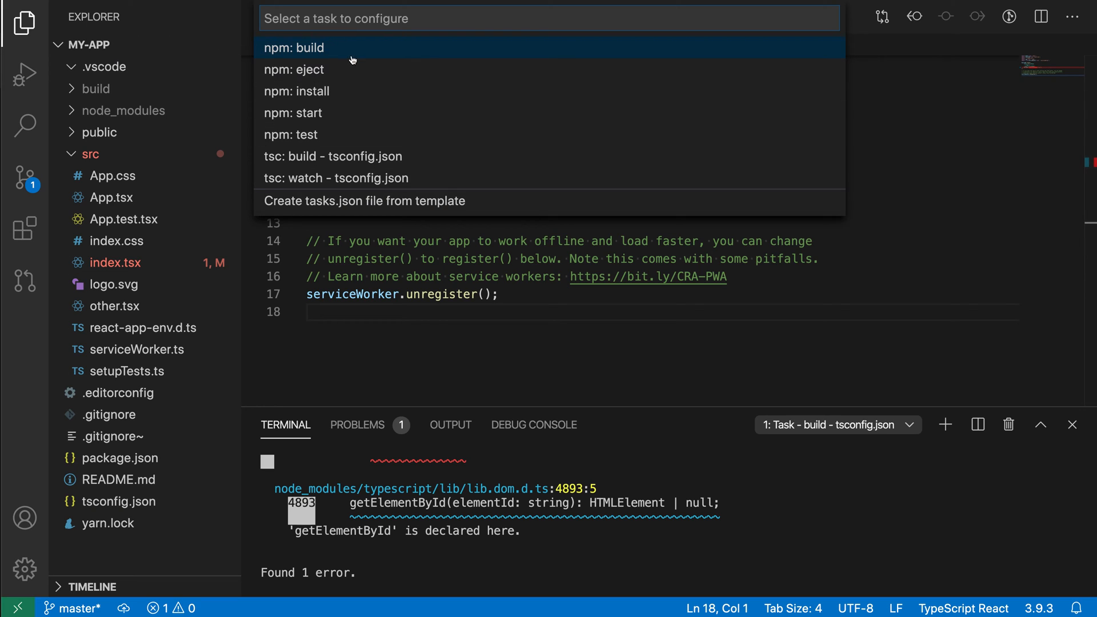
pyautogui.moveTo(312, 161)
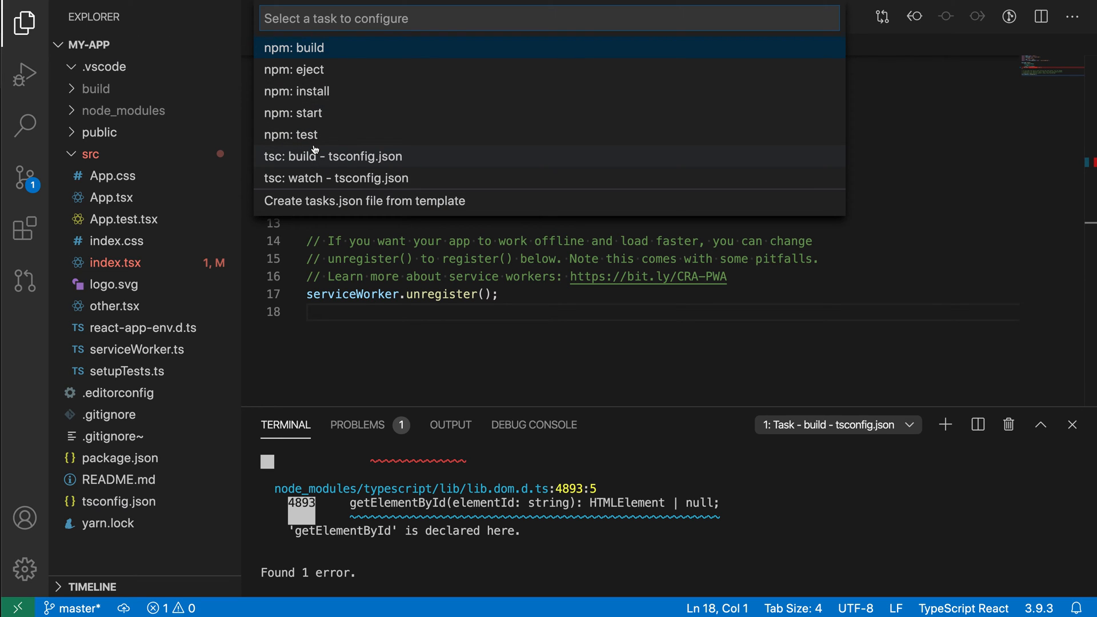
pyautogui.moveTo(545, 201)
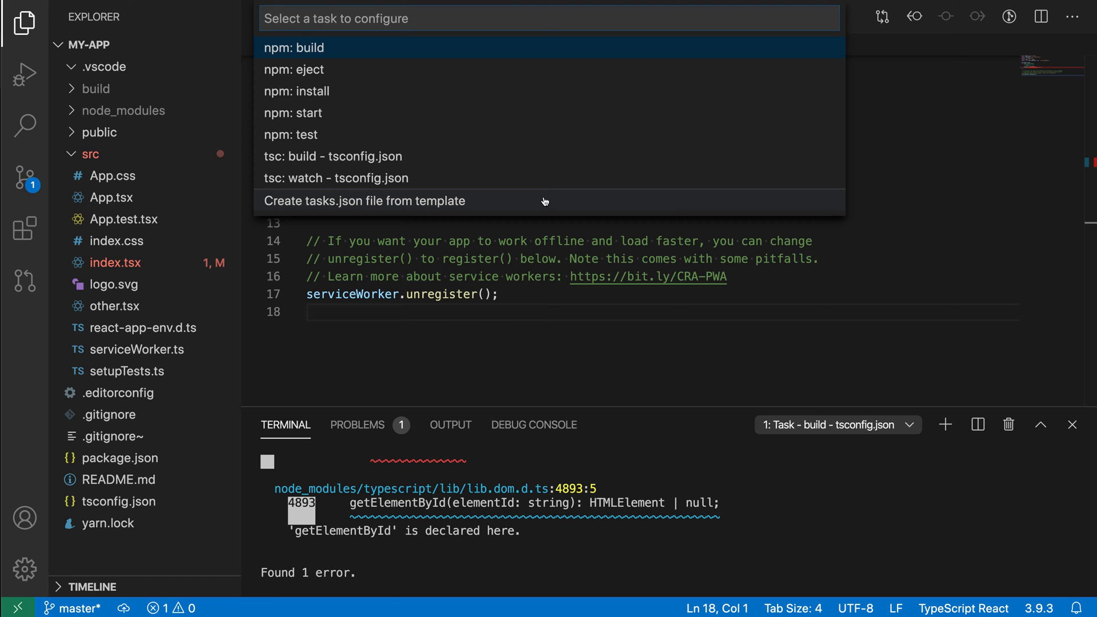
pyautogui.moveTo(538, 208)
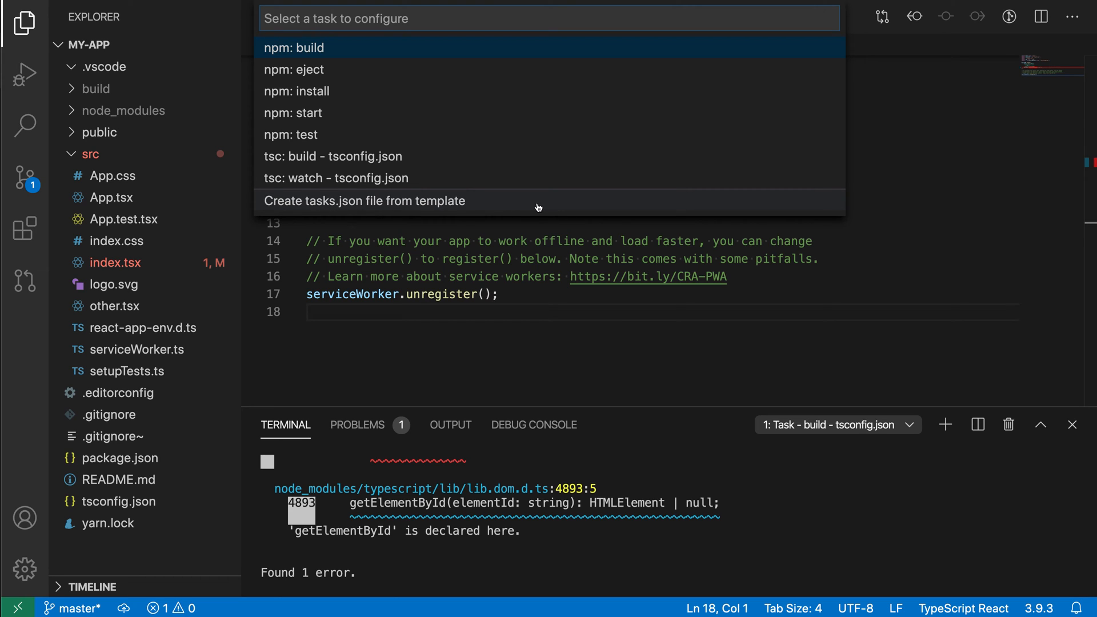
pyautogui.click(364, 200)
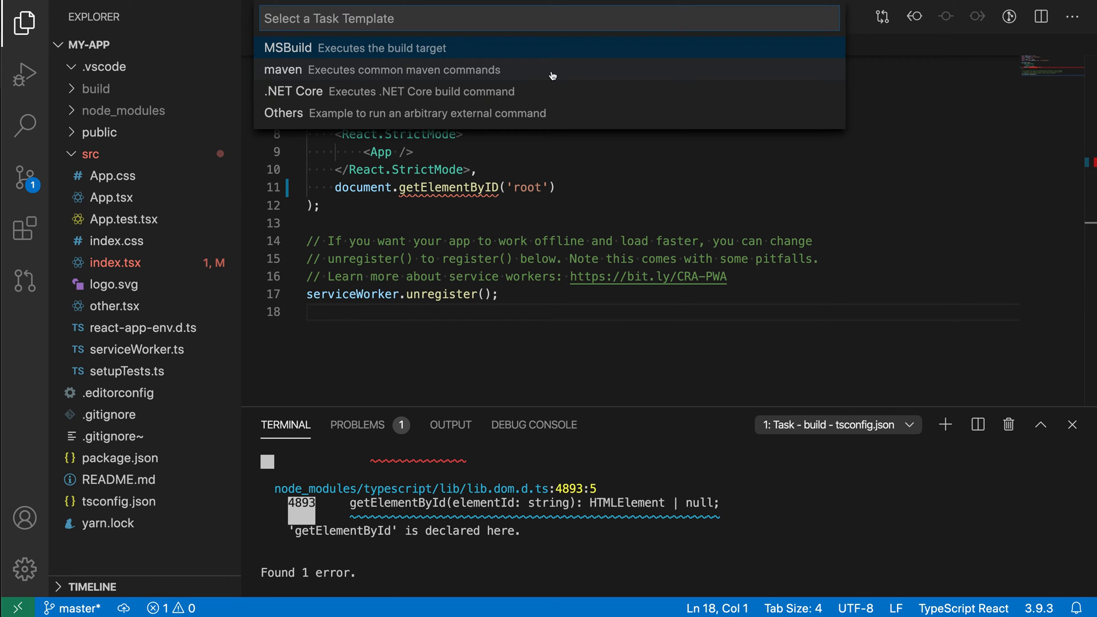
# - Pick the 'Others' template to generate .vscode/tasks.json with an echo shell task
pyautogui.click(288, 48)
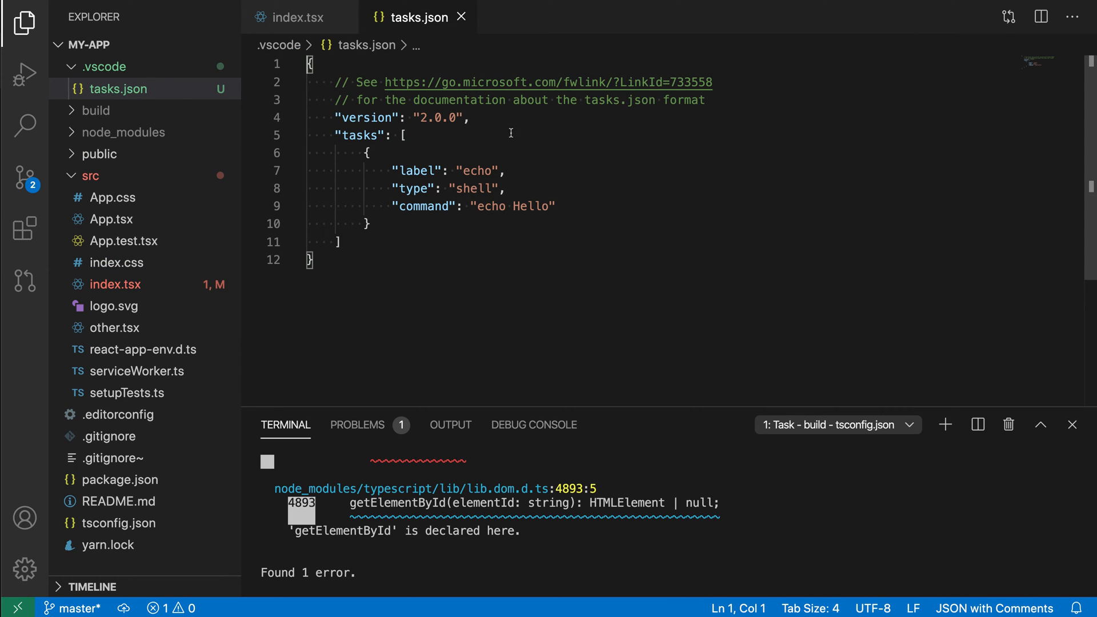
pyautogui.moveTo(443, 281)
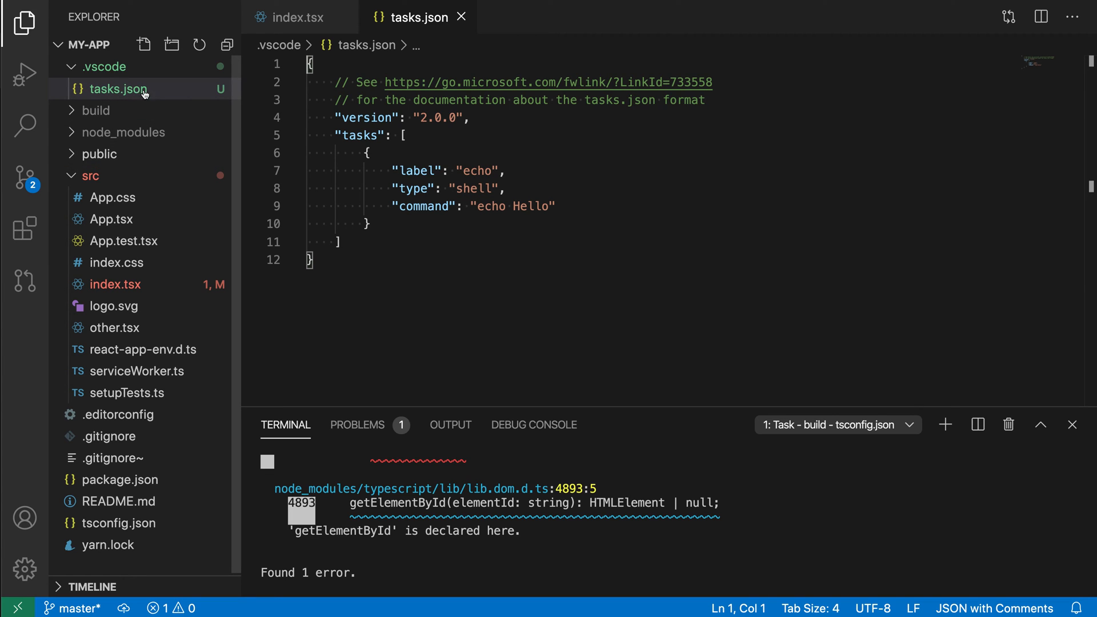
pyautogui.moveTo(493, 324)
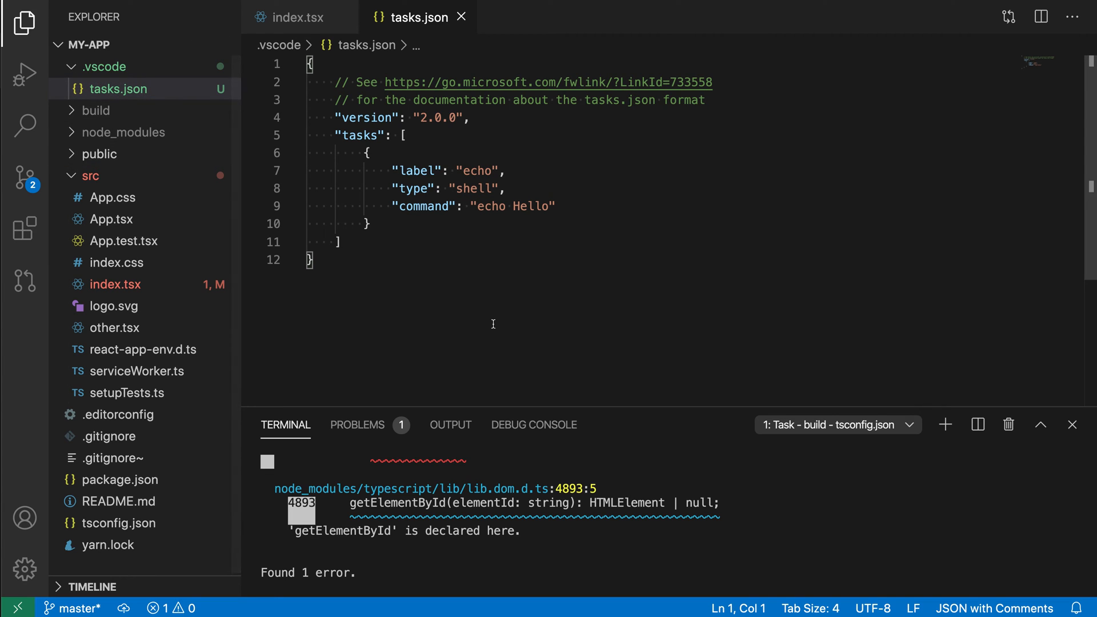
pyautogui.moveTo(474, 255)
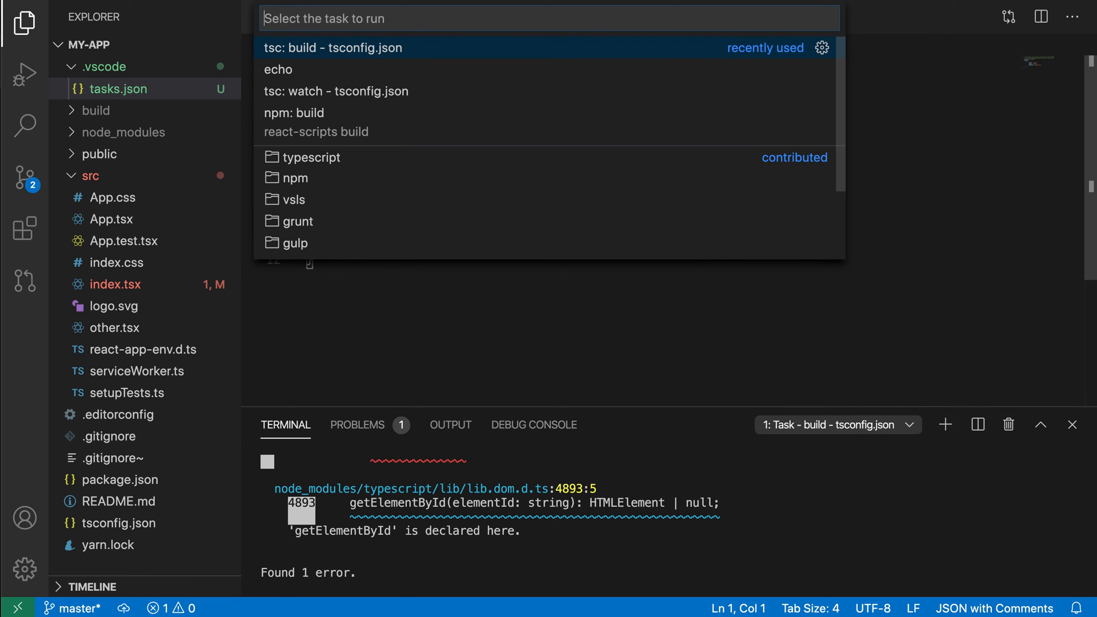
pyautogui.moveTo(449, 83)
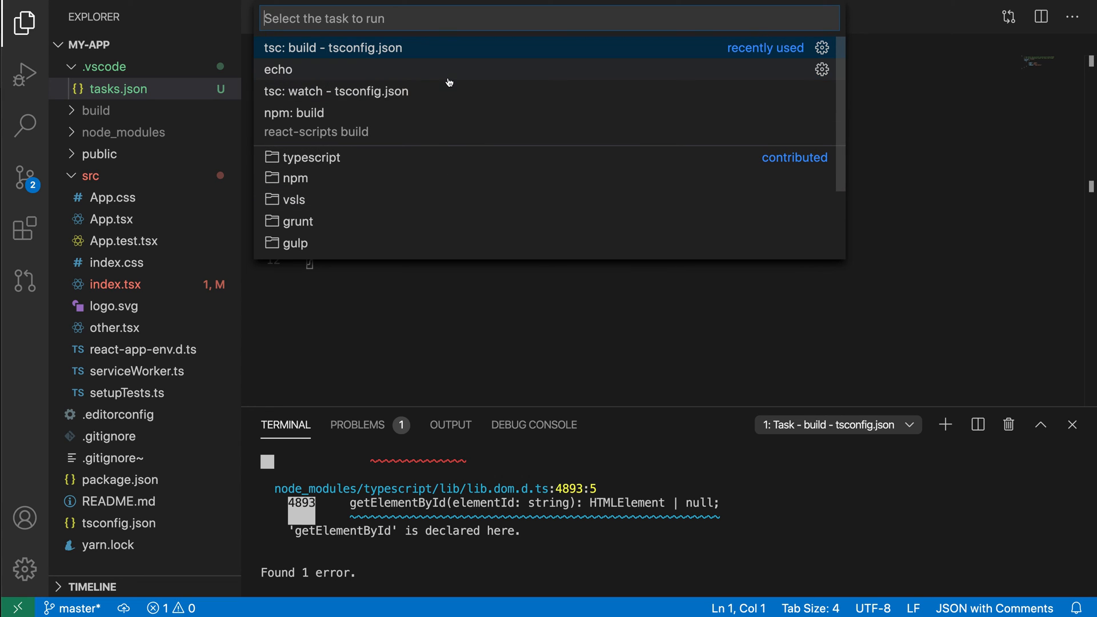
# - Select the 'echo' task from the Run Task list
pyautogui.click(334, 48)
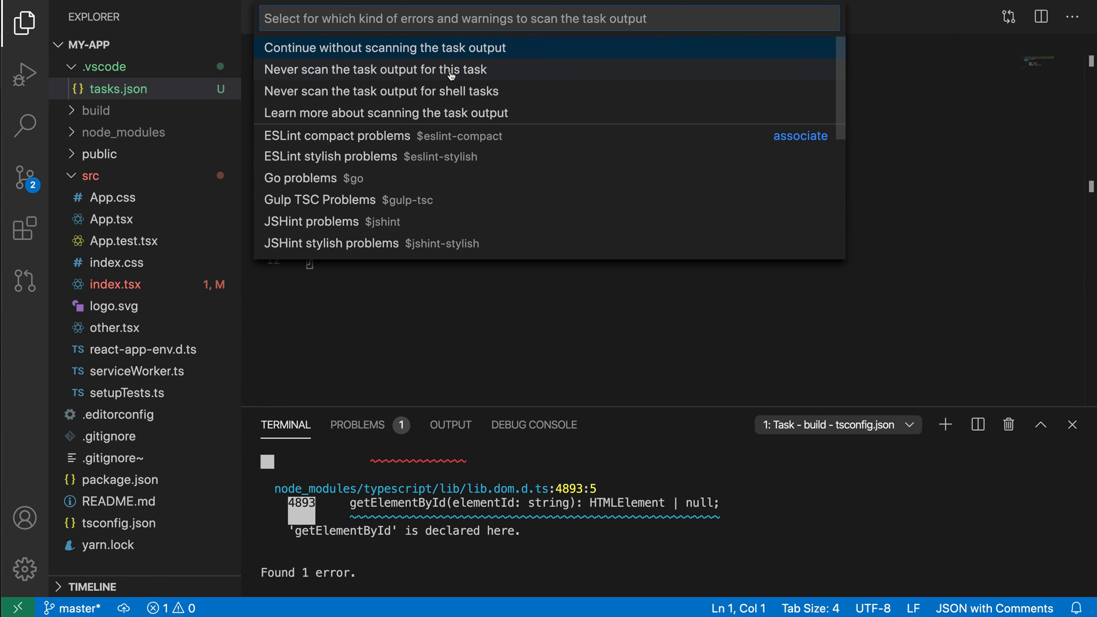
pyautogui.moveTo(435, 72)
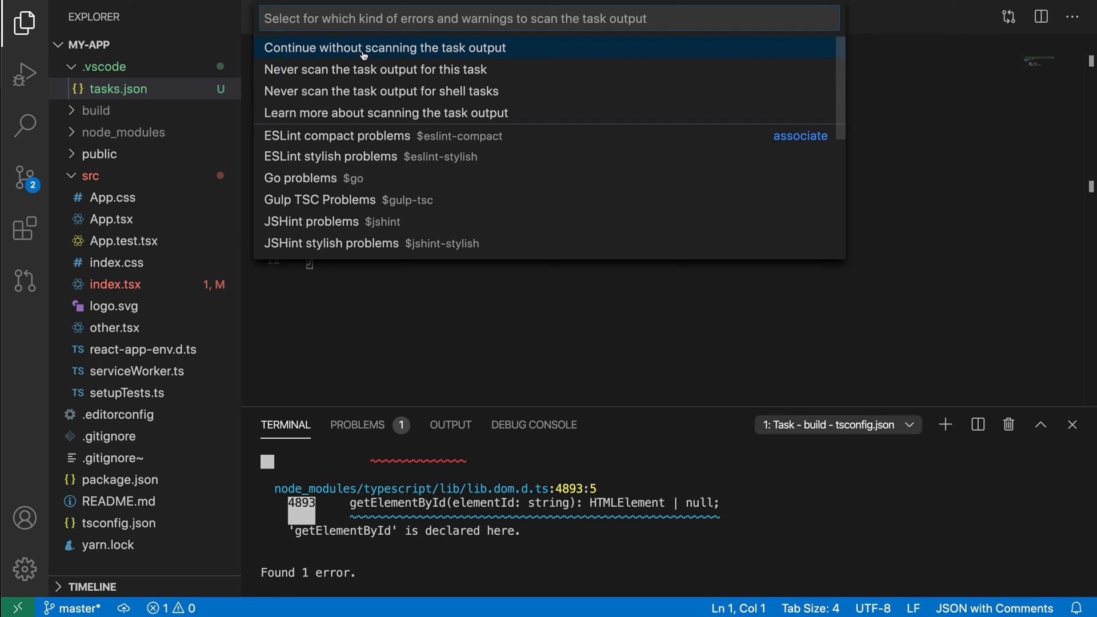
# - Continue without scanning the task output, printing 'Hello' in the terminal
pyautogui.click(361, 47)
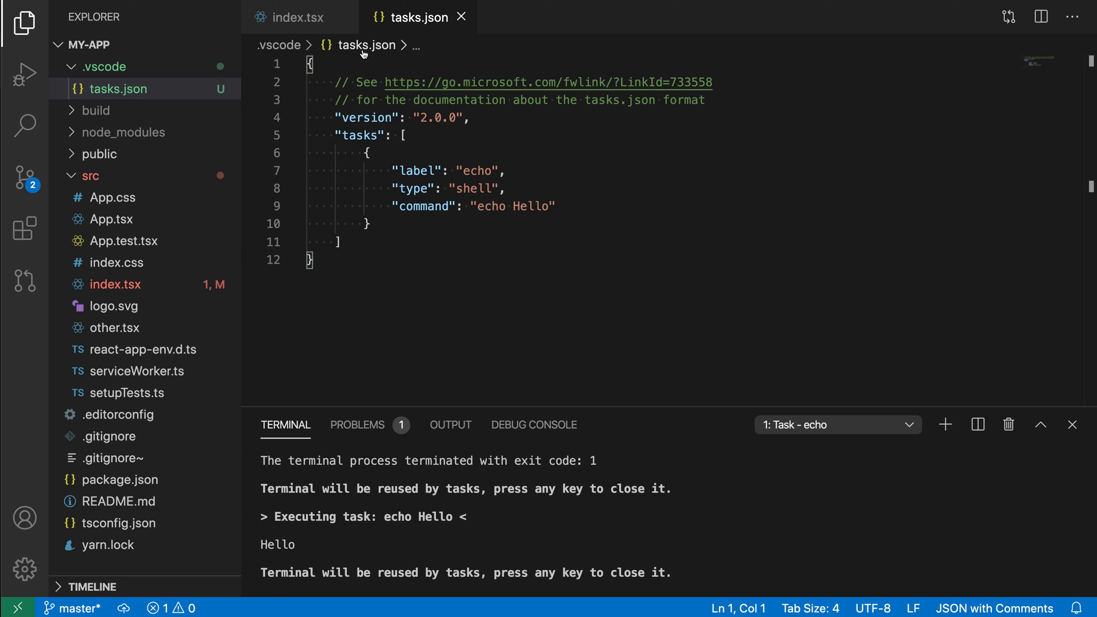
pyautogui.moveTo(323, 481)
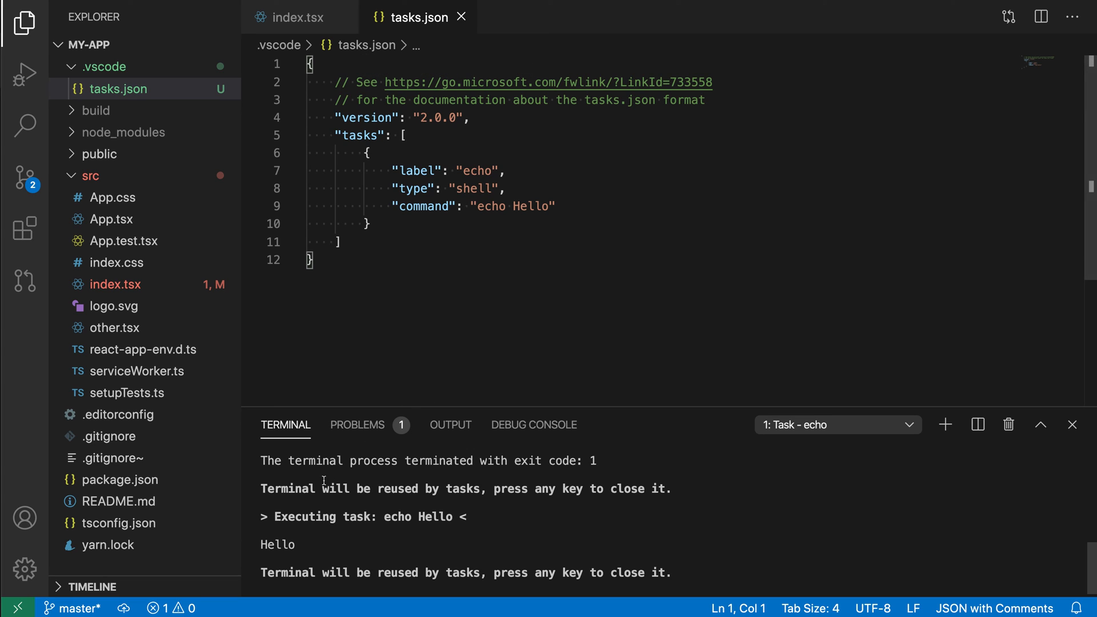
pyautogui.moveTo(352, 557)
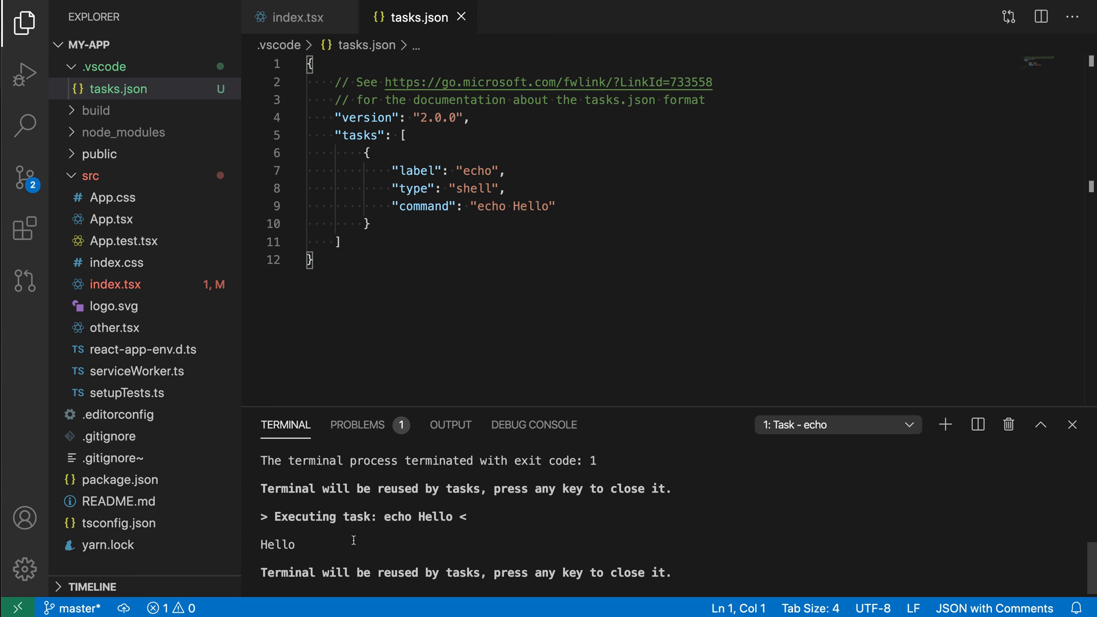